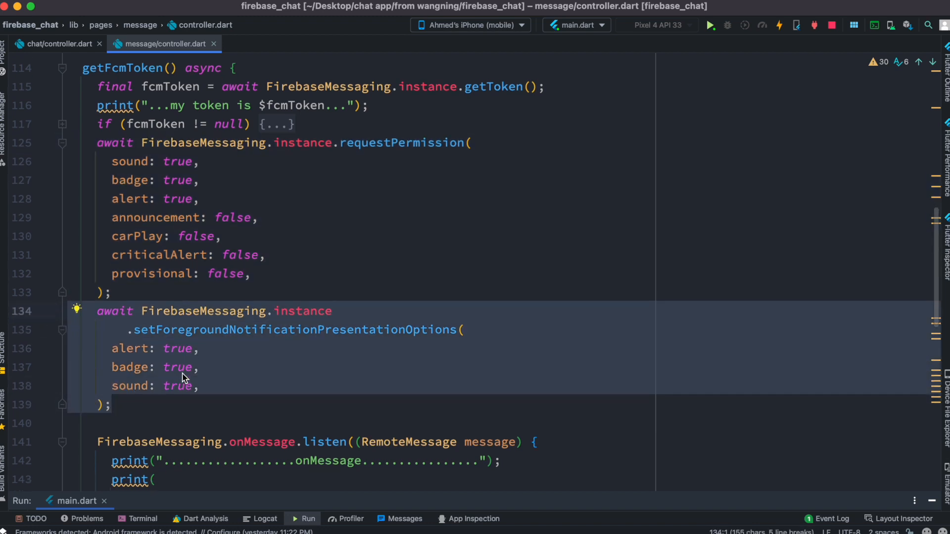
Scroll the project tree to the ios folder's ding.caf, task_cancel.caf and test.wav files
scroll("down", 3)
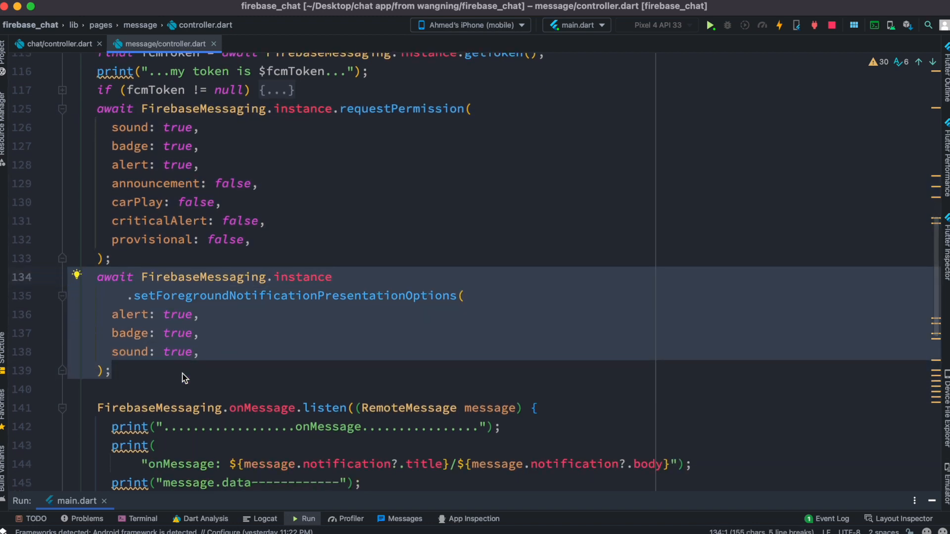
scroll("down", 3)
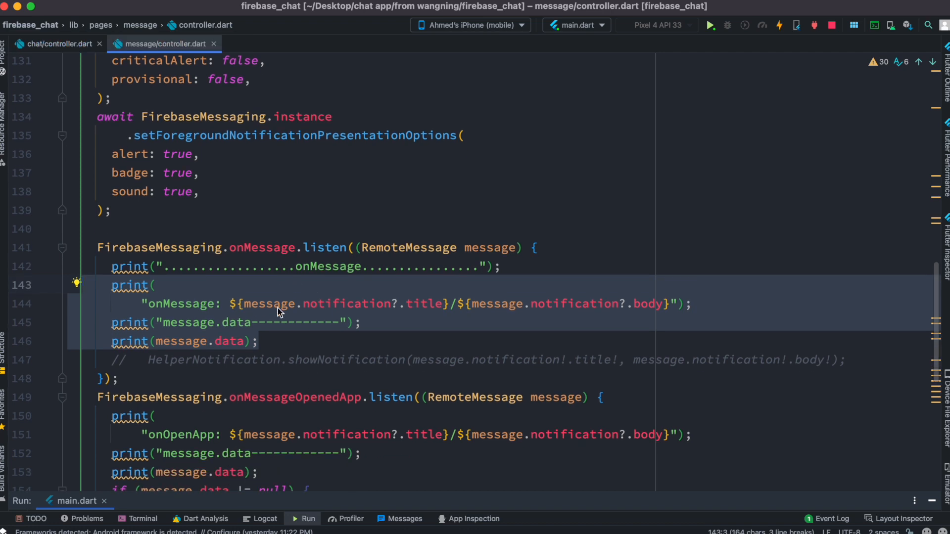
scroll("down", 3)
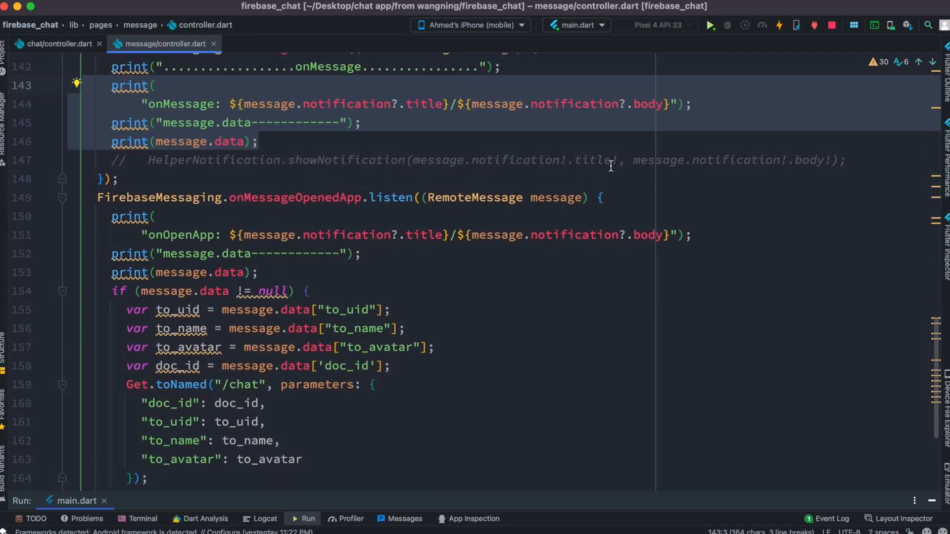
scroll("down", 3)
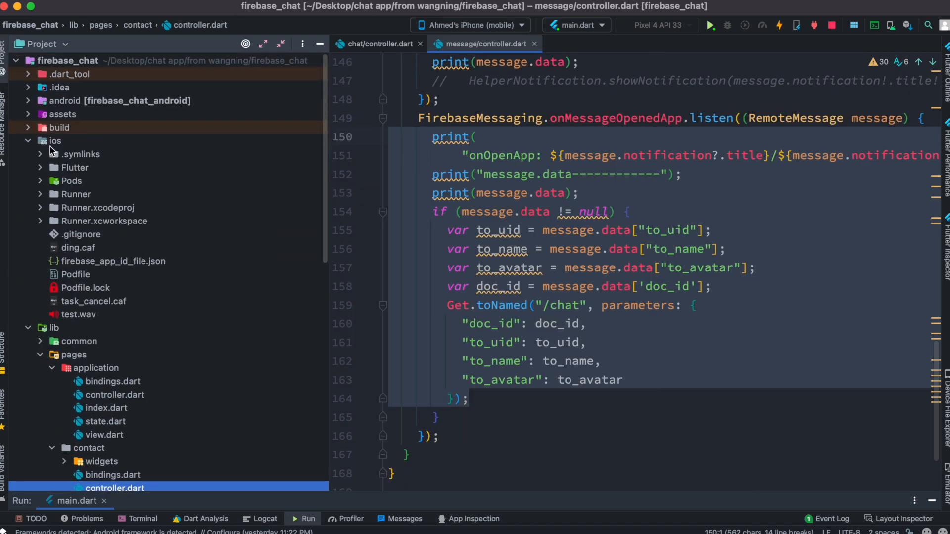
mouse_move(88, 254)
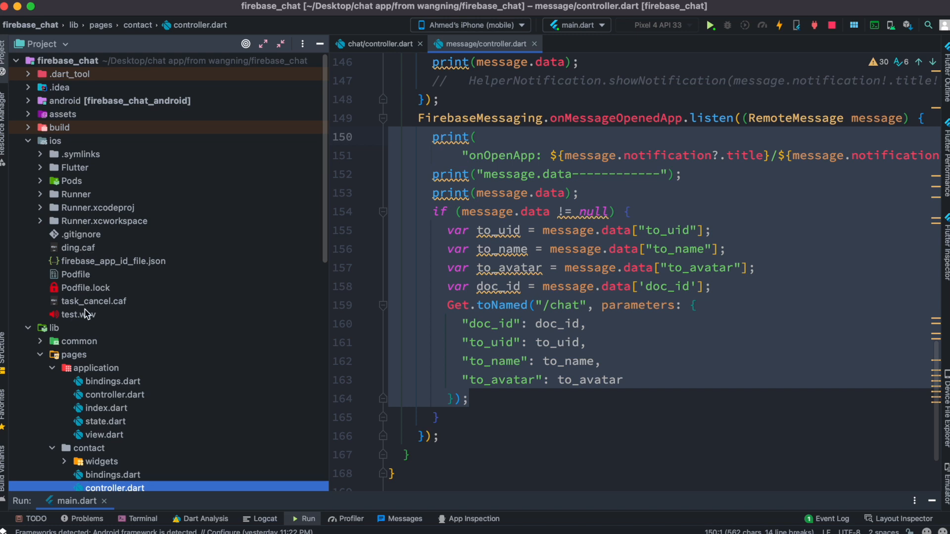
mouse_move(90, 310)
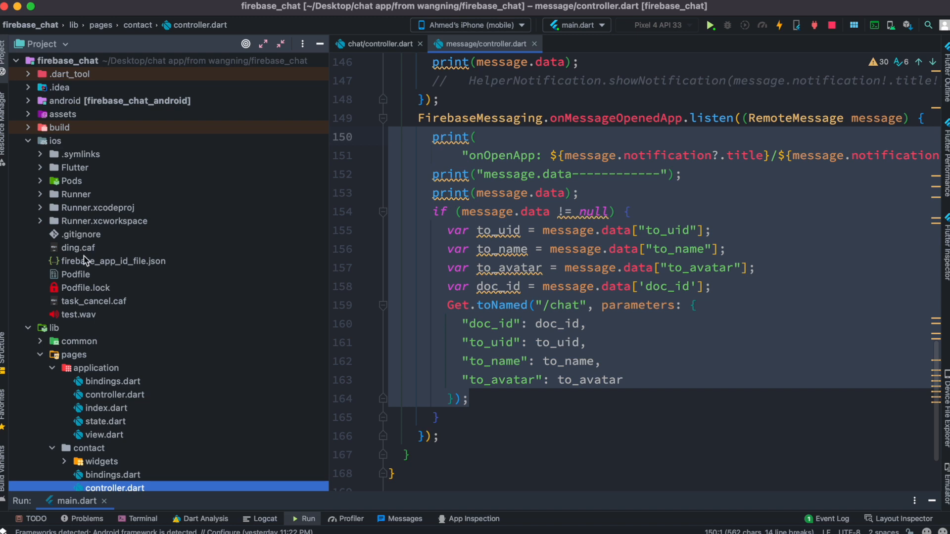
mouse_move(99, 291)
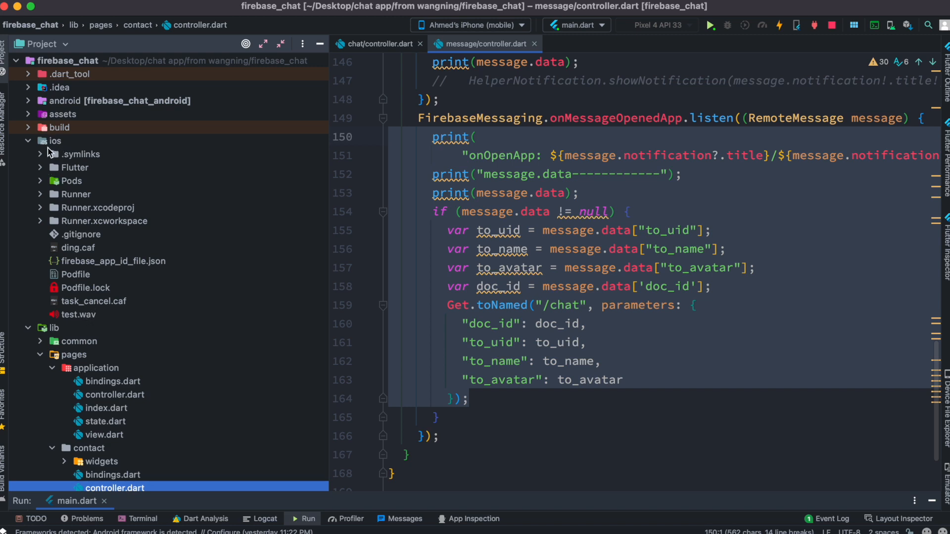
mouse_move(90, 267)
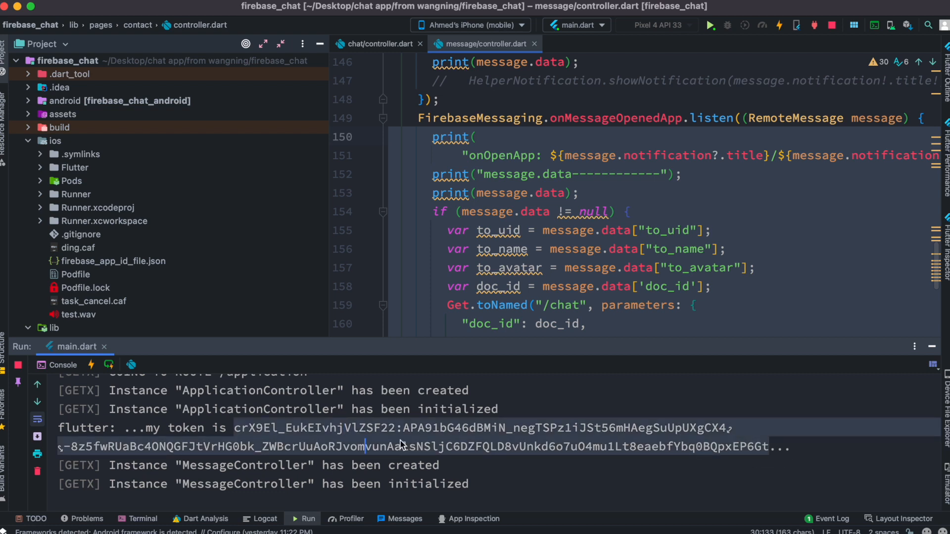
Copy the FCM device token printed in the Run console
right_click(400, 445)
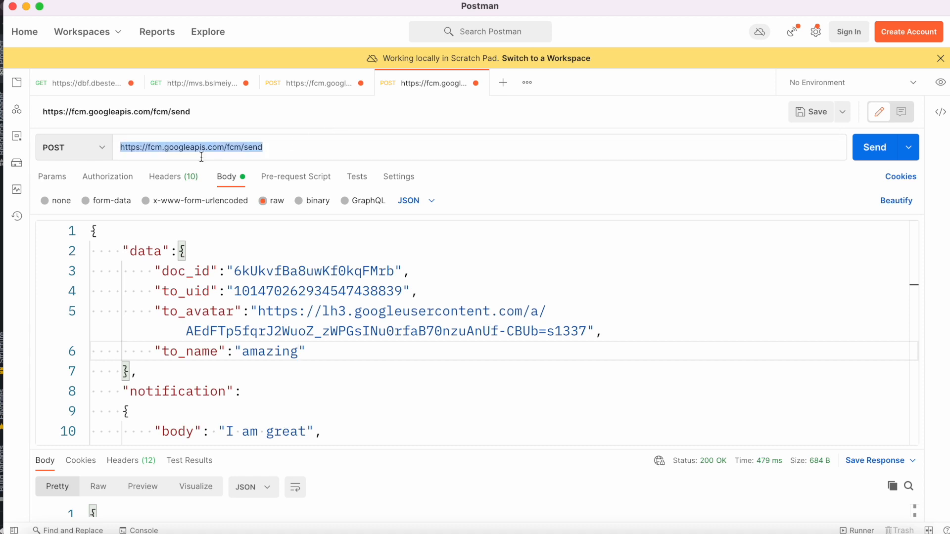
mouse_move(227, 176)
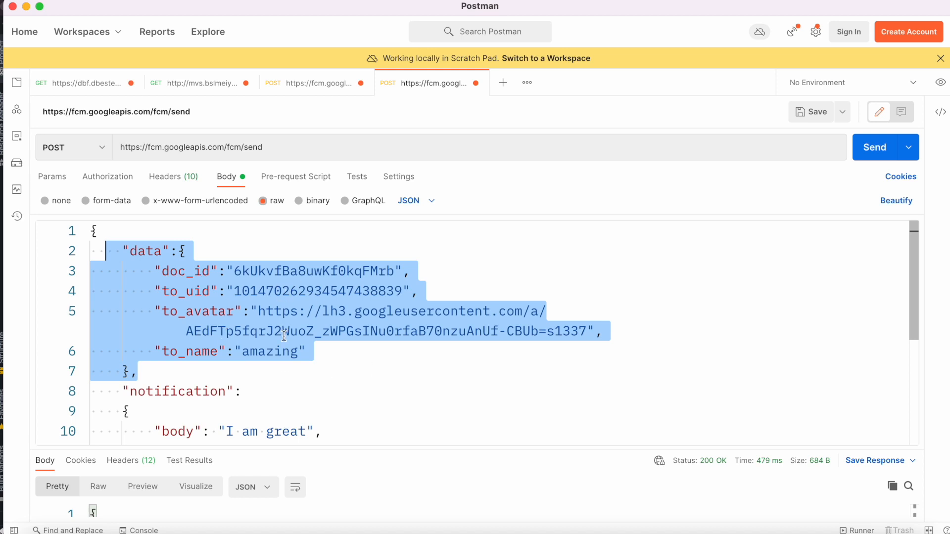
Review the fcm/send JSON body's chat data and notification sections in Postman
scroll("down", 3)
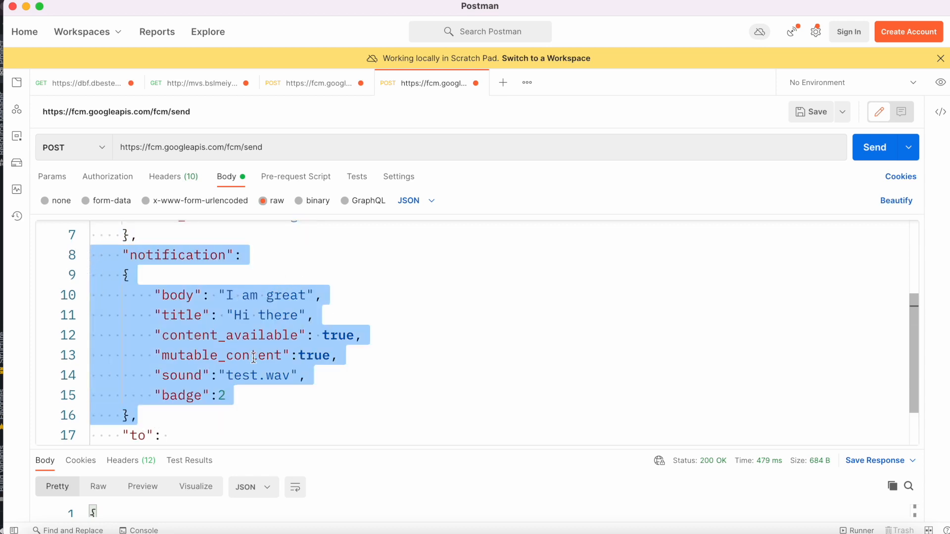
left_click(346, 356)
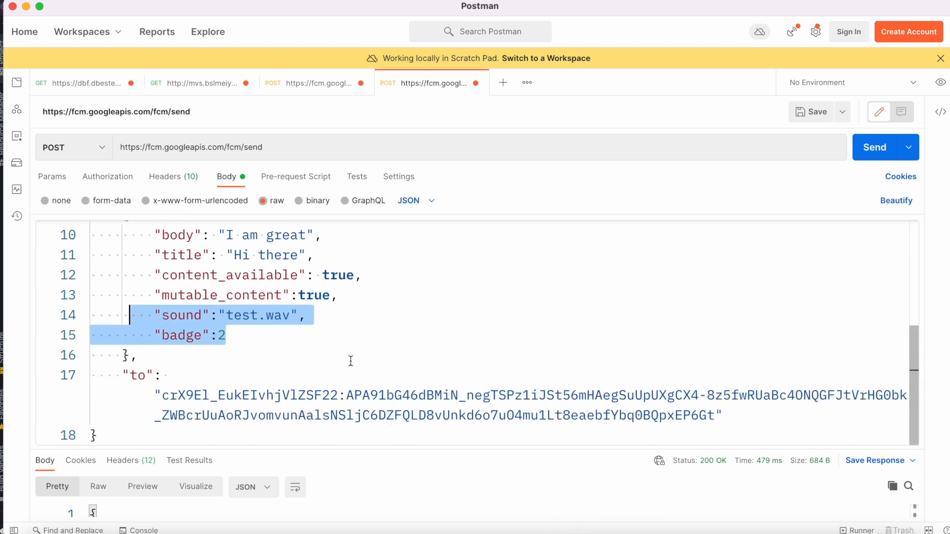
mouse_move(718, 426)
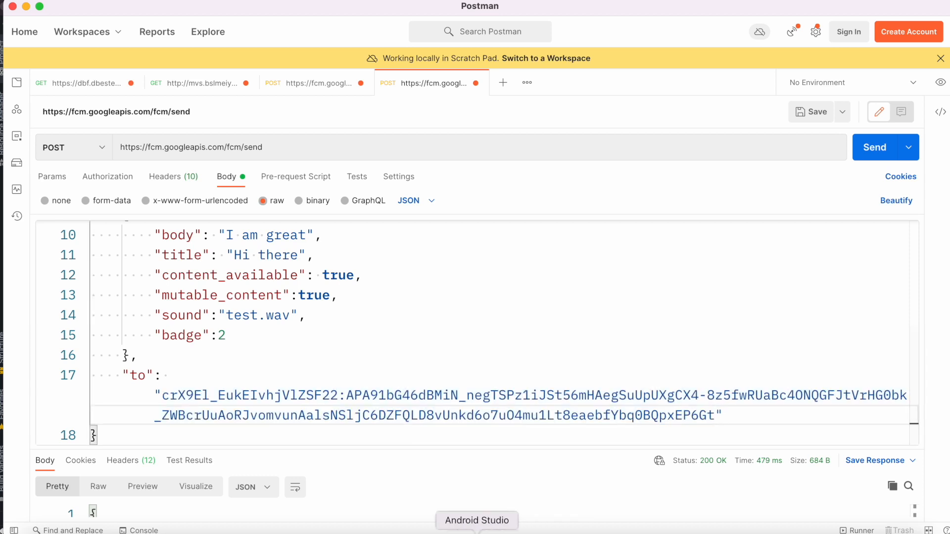
left_click(477, 520)
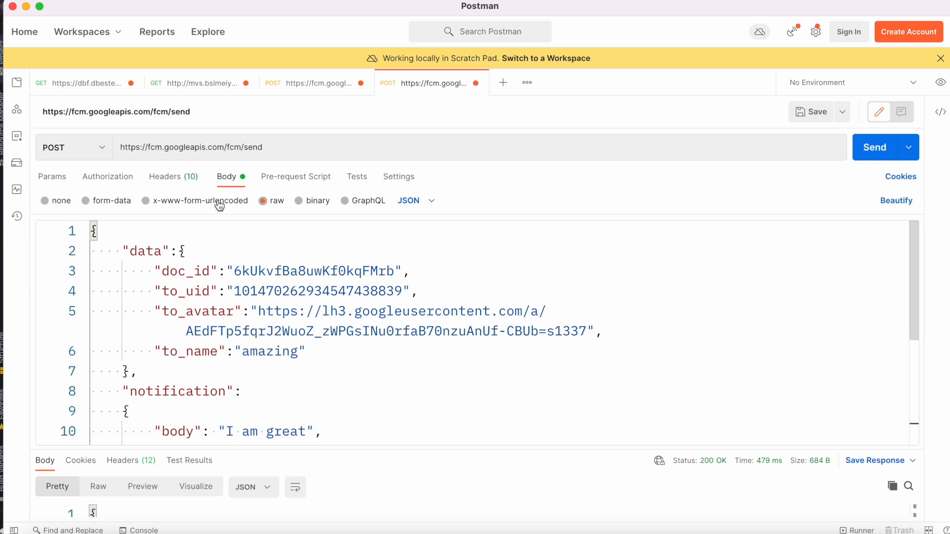
Scroll the JSON body down to the test.wav sound, badge and device token target
scroll("down", 3)
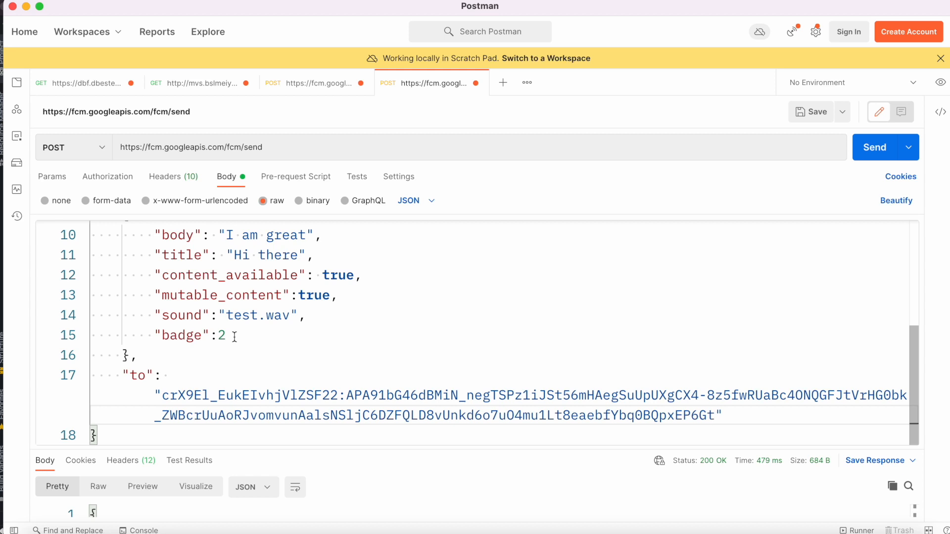
mouse_move(147, 272)
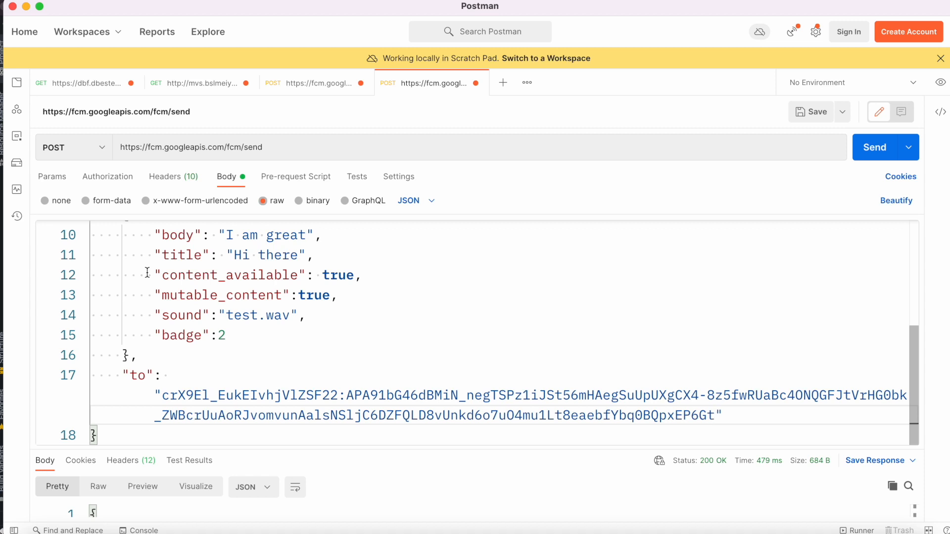
mouse_move(874, 146)
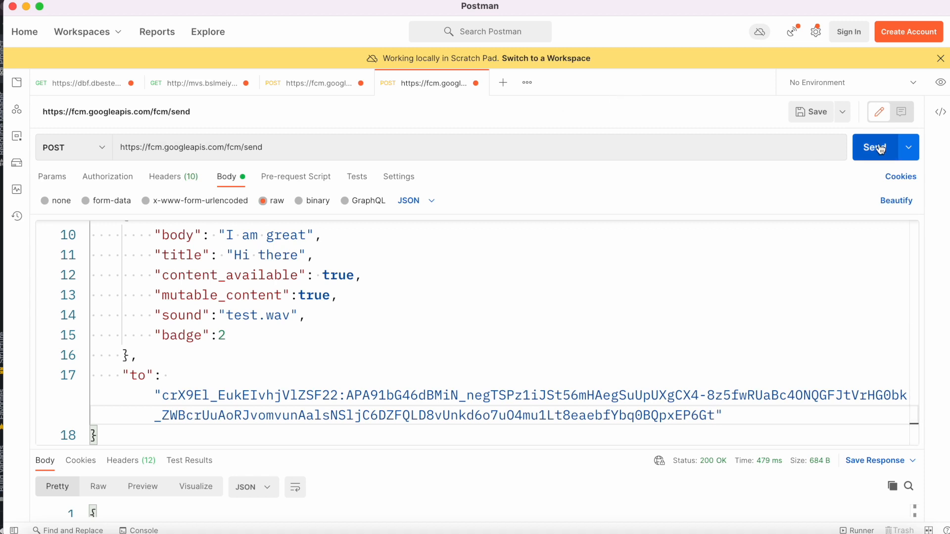